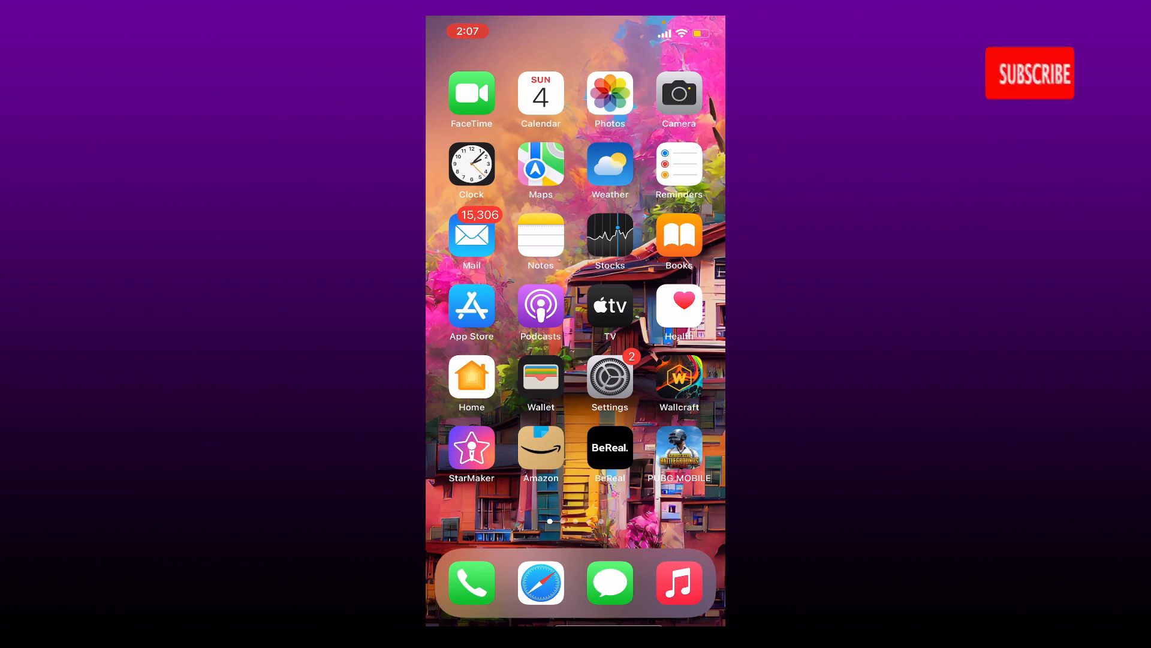
Move to the second home-screen page showing Pathao, Google, WhatsApp and Telegram
click(1029, 73)
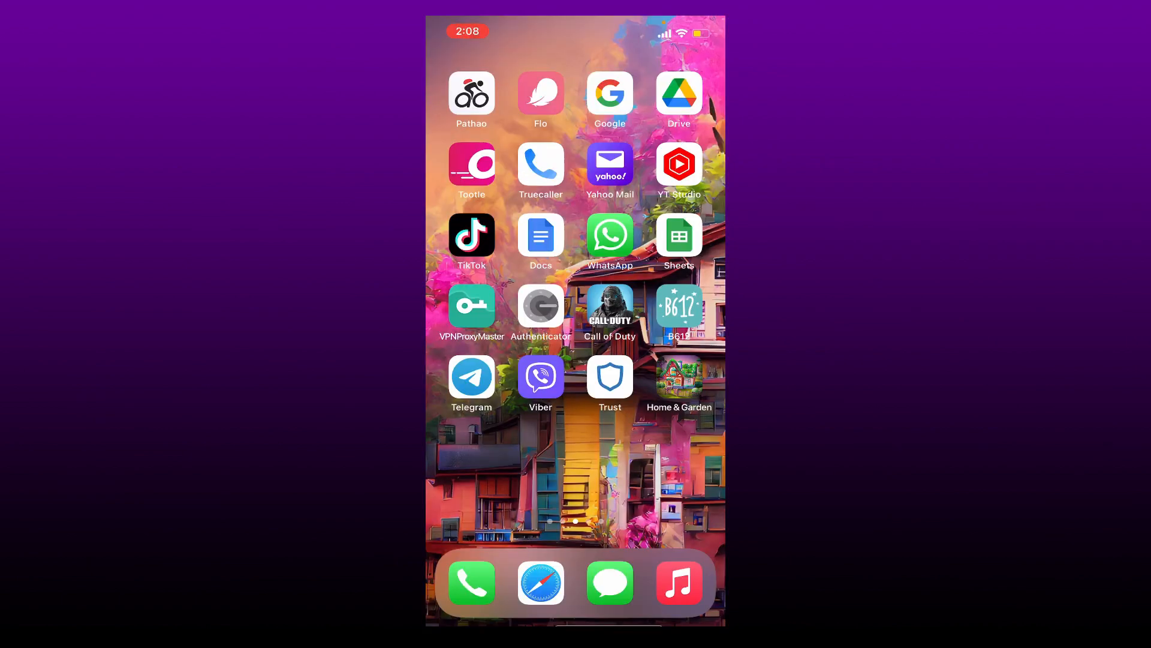
click(472, 377)
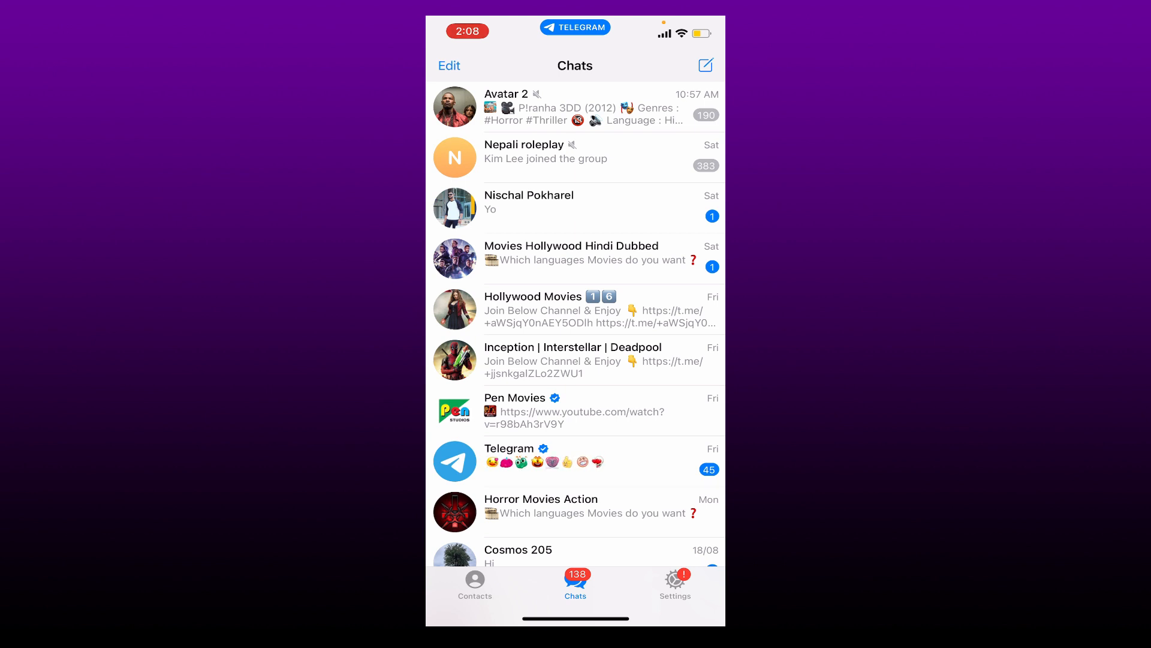
click(675, 584)
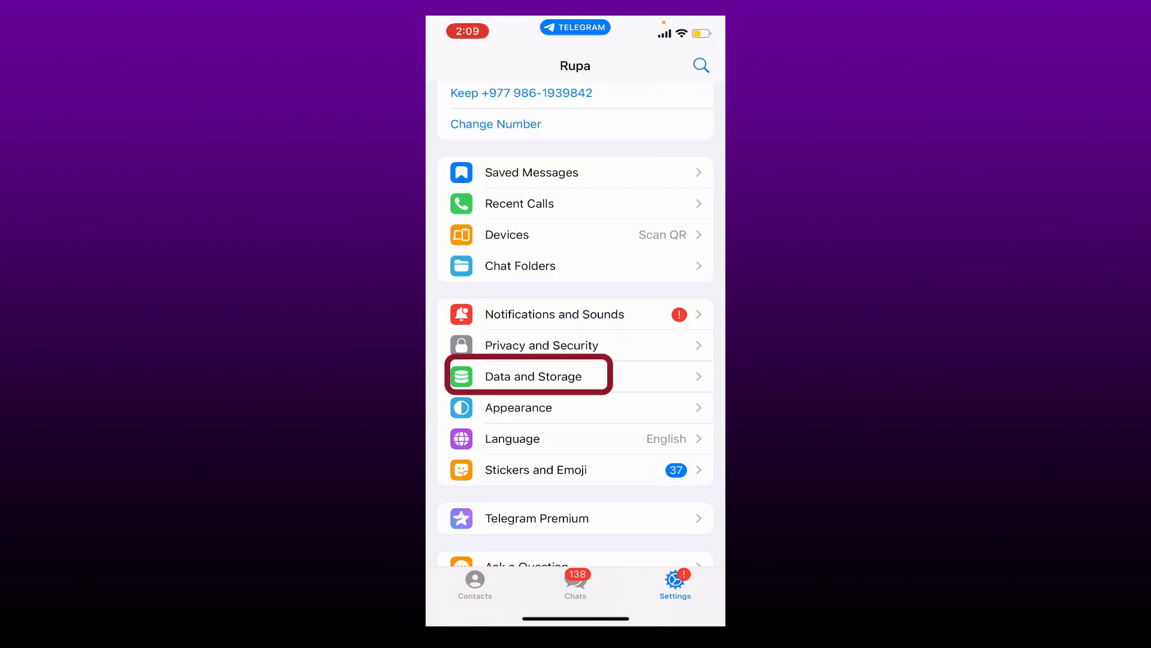
click(527, 376)
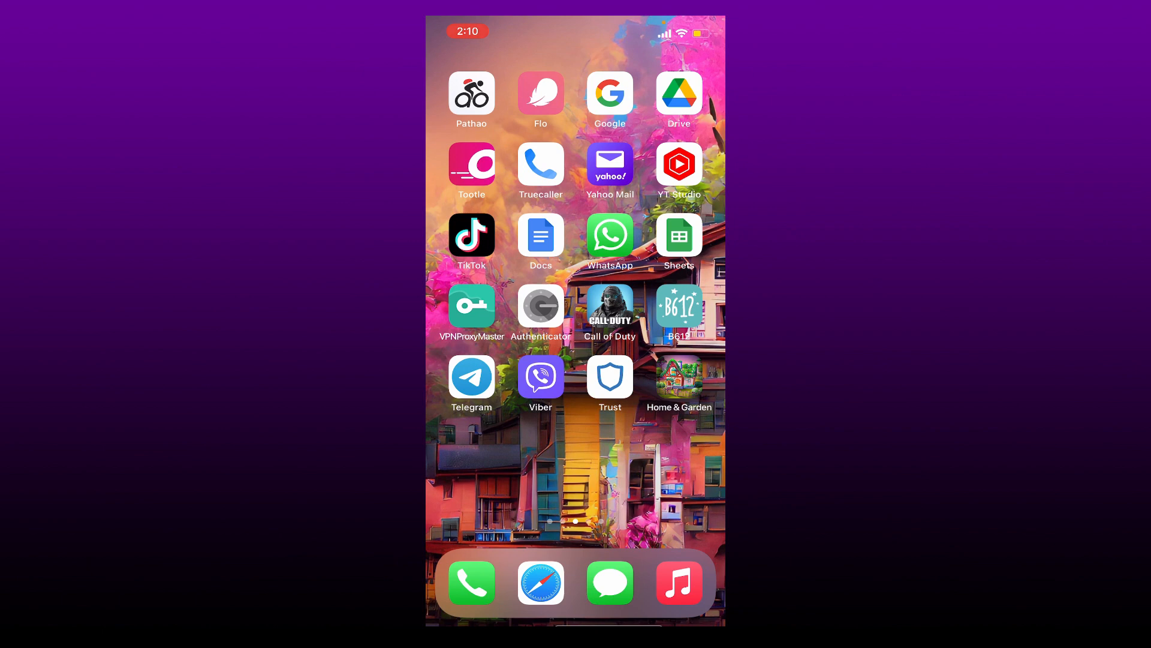
In Settings > Wi-Fi, switch off Low Data Mode for the ALHN-E7E2 network
scroll(left, 3)
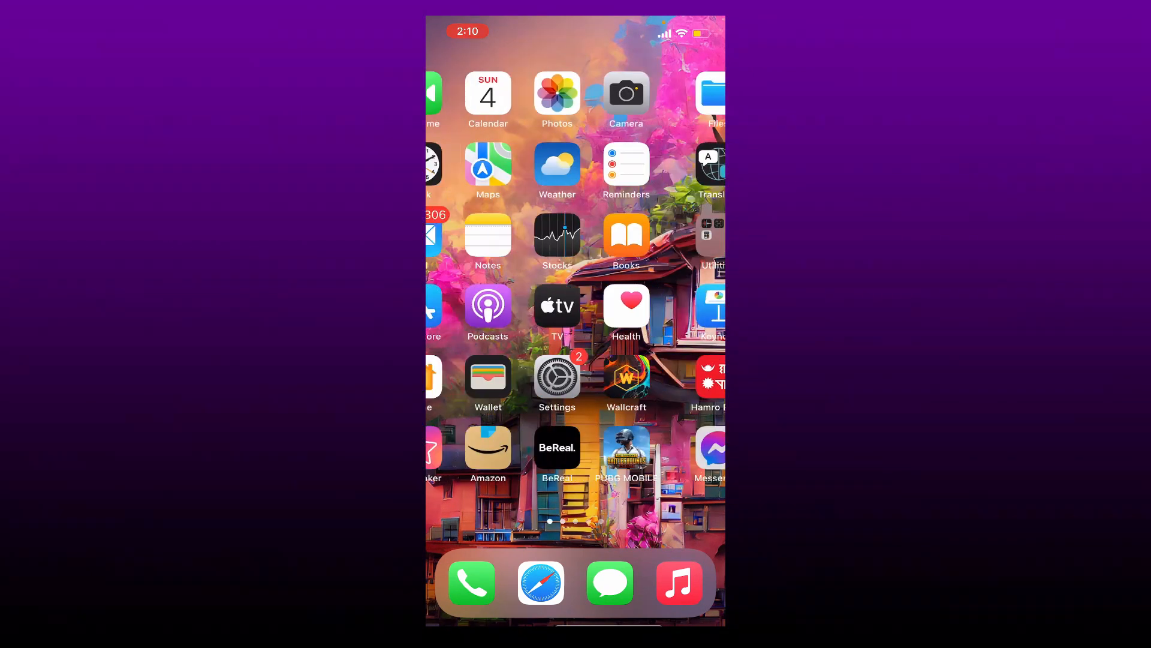
click(556, 376)
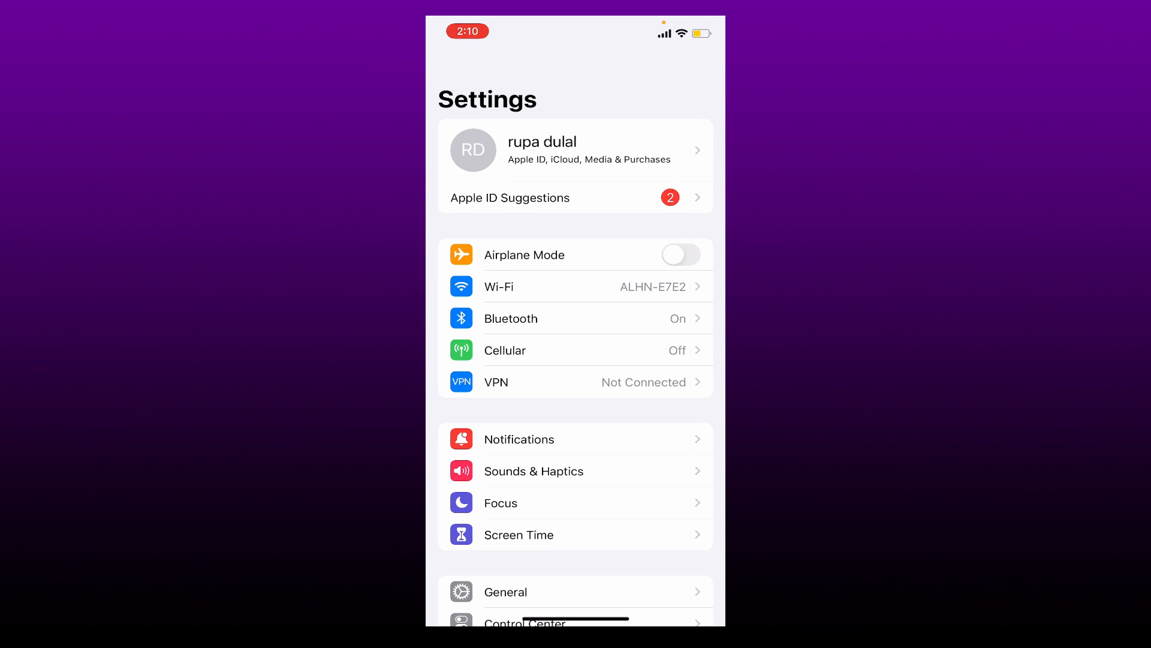
click(575, 287)
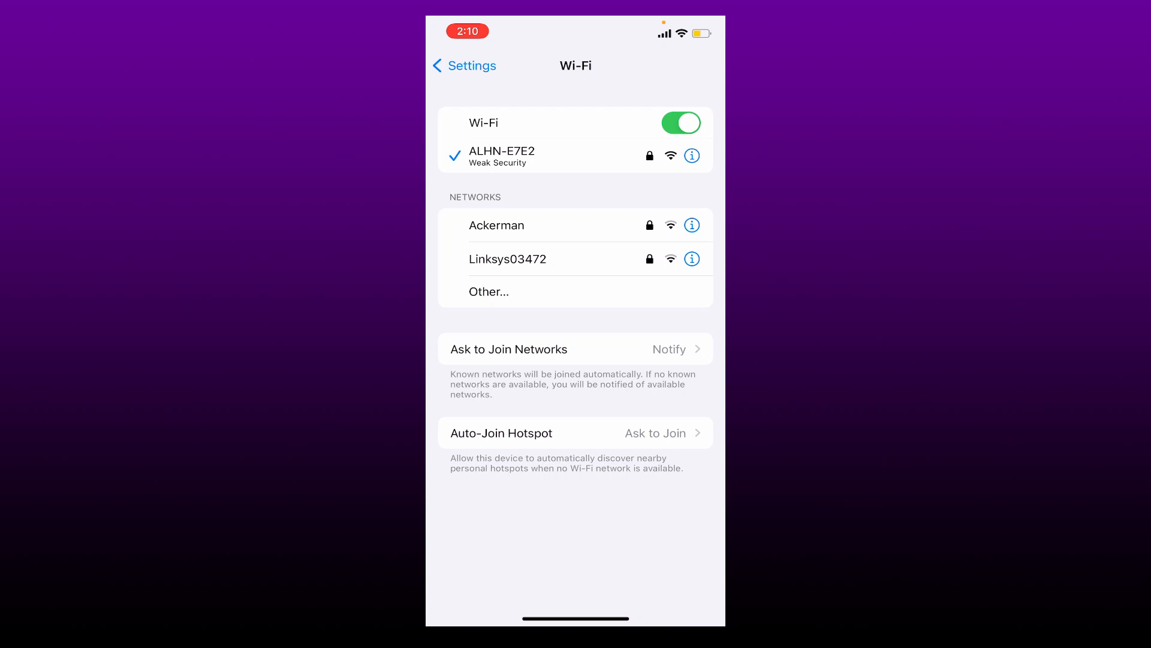
click(691, 155)
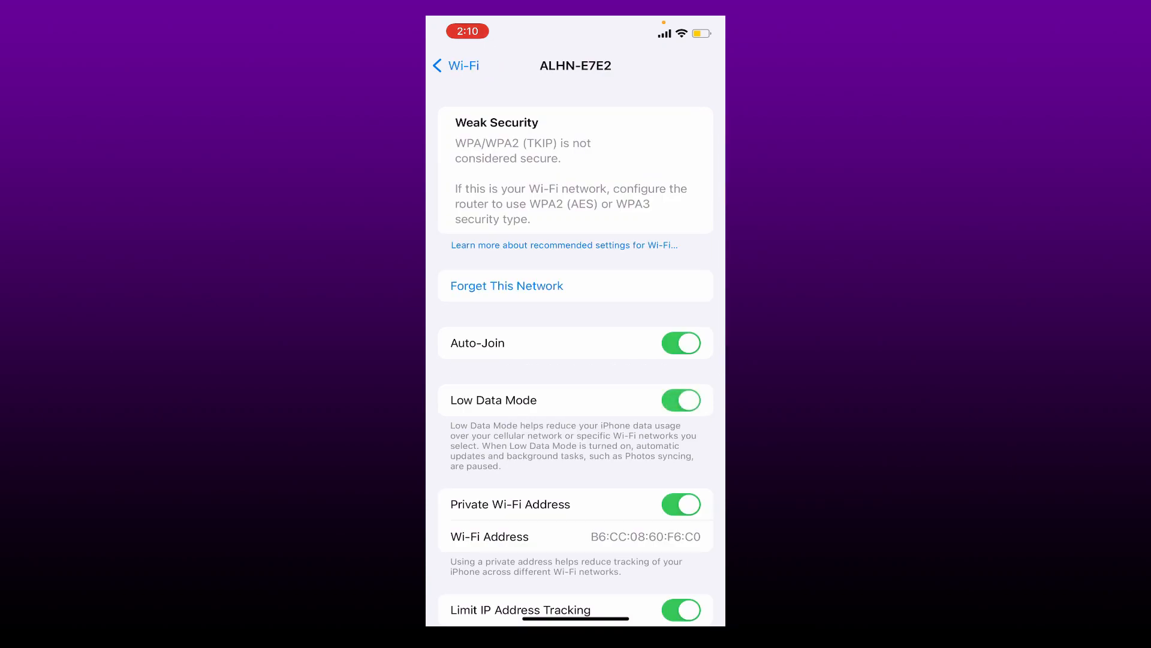
click(681, 401)
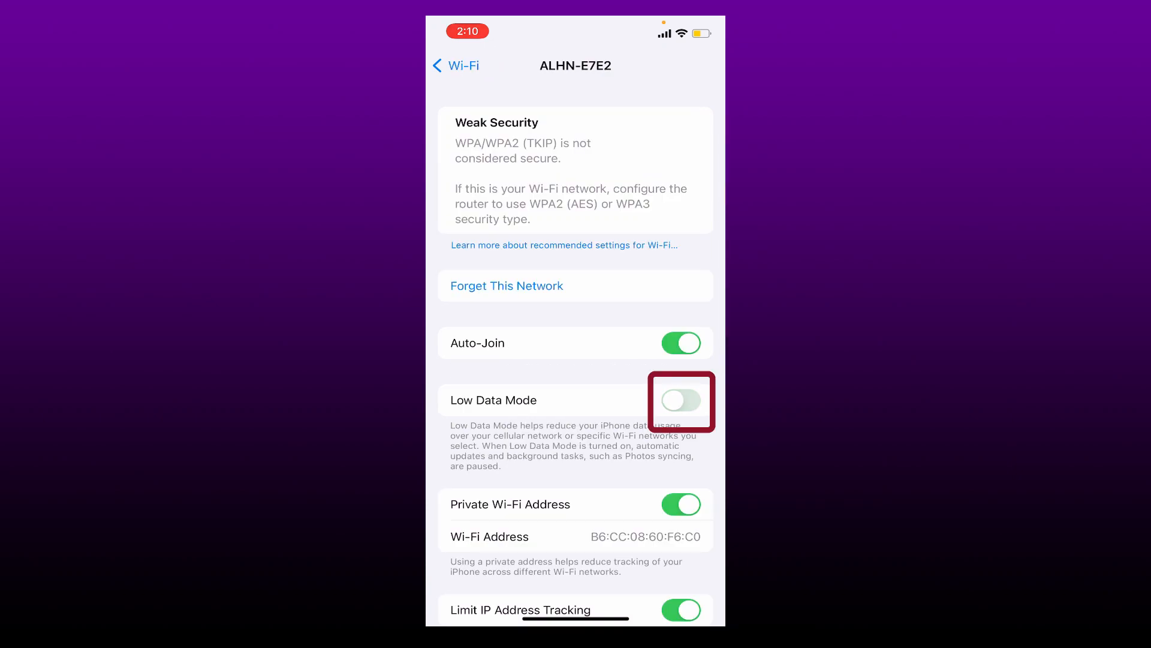